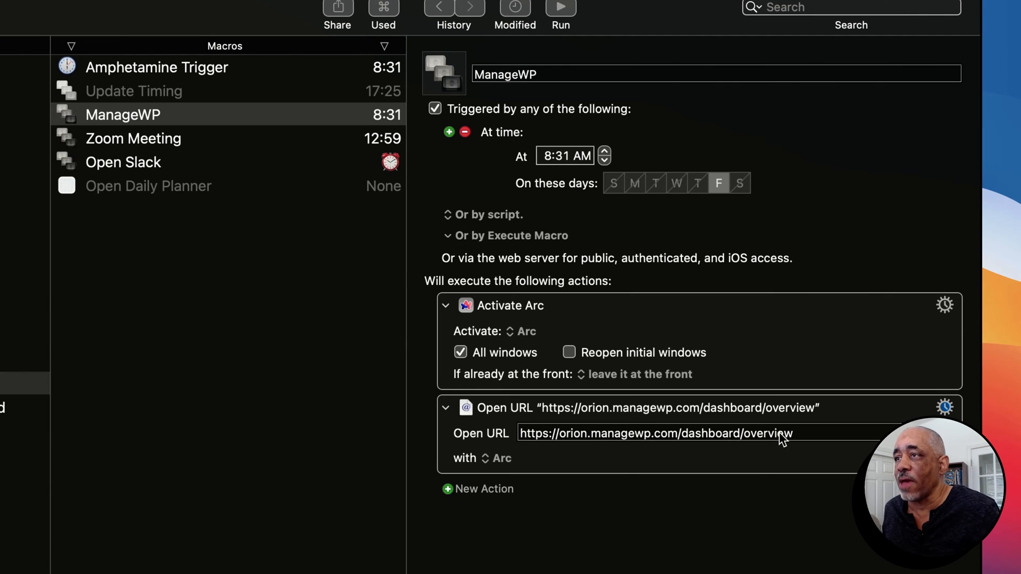
Add a second ManageWP time trigger for 1:30 PM on Tuesdays, beside 8:31 AM Fridays.
click(448, 132)
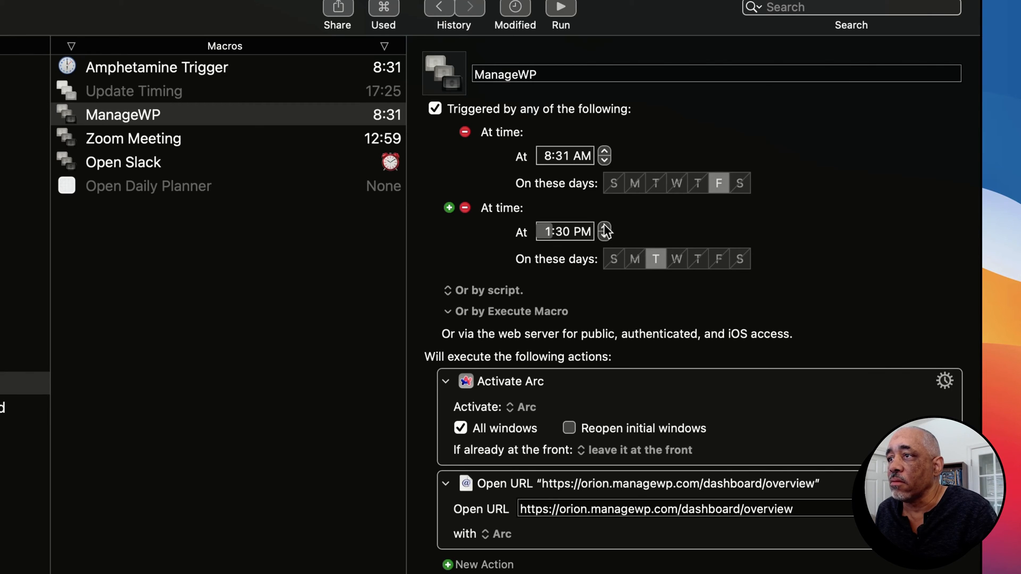
mouse_move(710, 227)
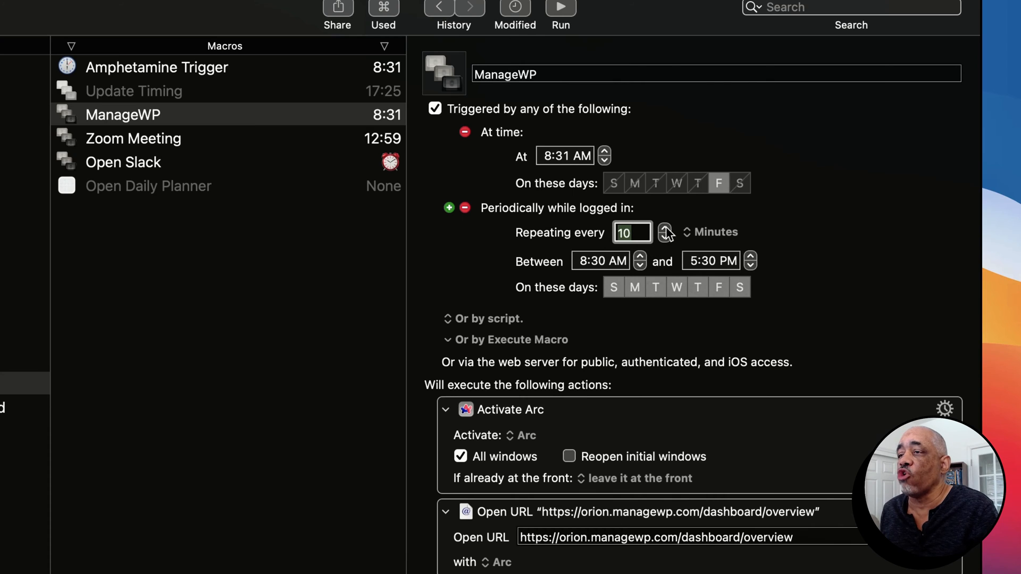
Set ManageWP's second trigger to repeat every 10 minutes between 8:30 AM and 5:30 PM.
click(122, 162)
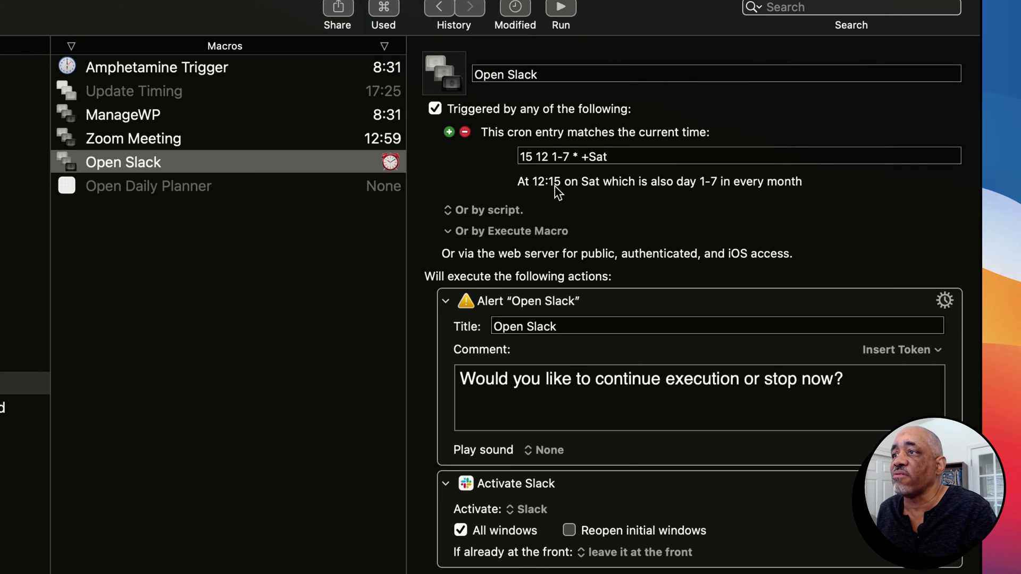
mouse_move(734, 198)
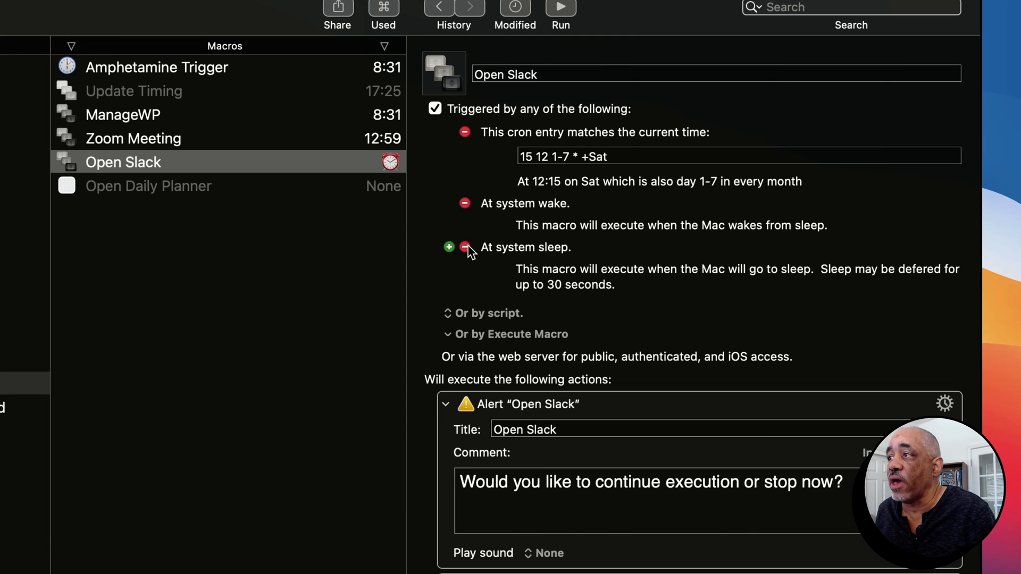
Add an At system sleep trigger to Open Slack alongside its wake trigger.
click(157, 67)
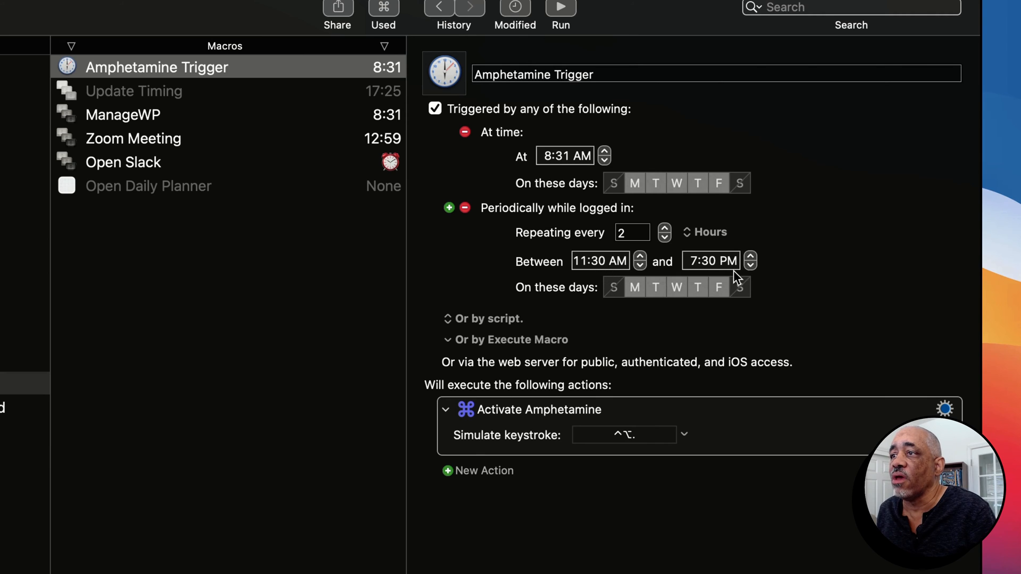
Select Amphetamine Trigger and set its periodic trigger to every 2 hours, 11:30 AM–7:30 PM.
click(133, 138)
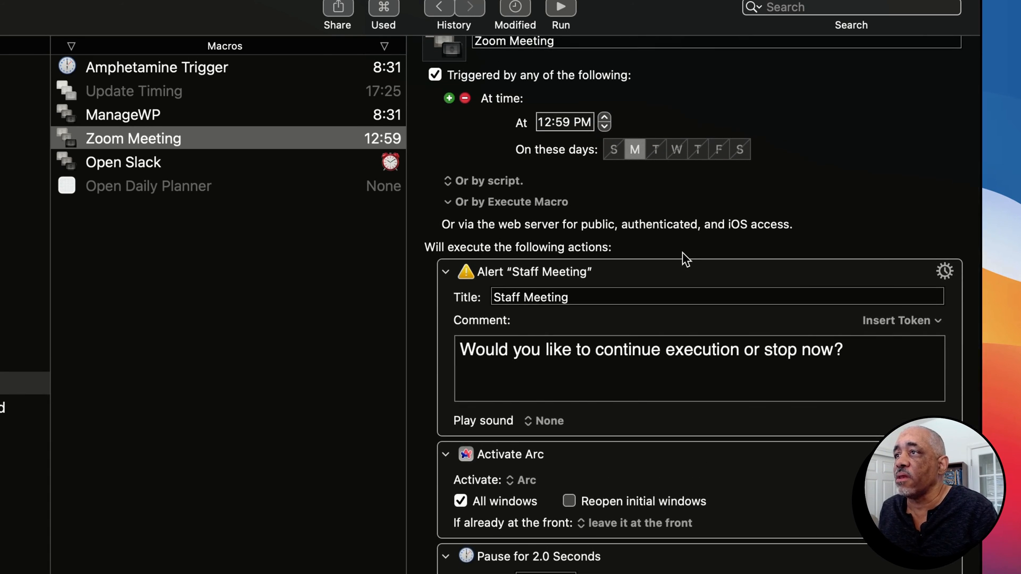
mouse_move(673, 278)
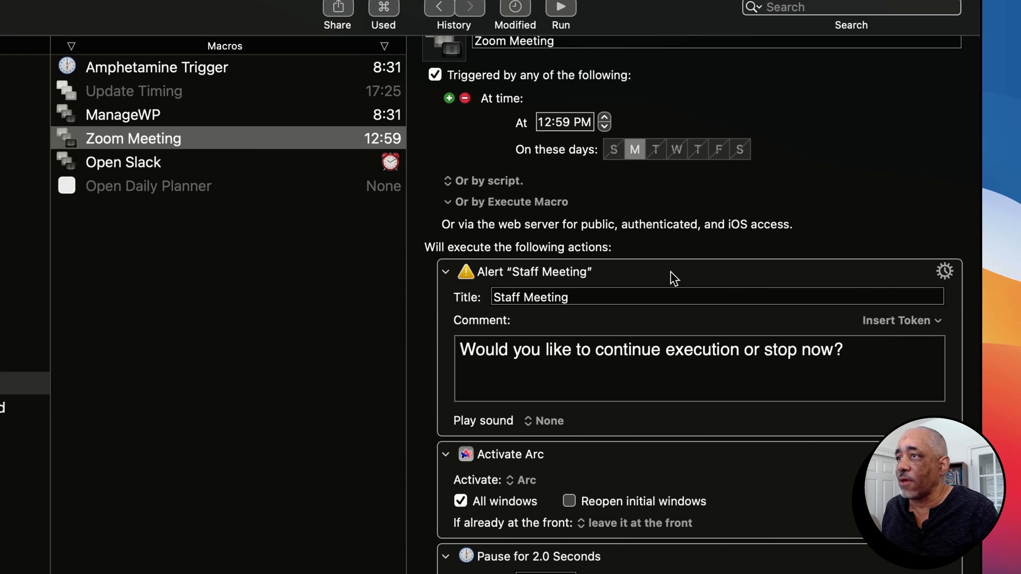